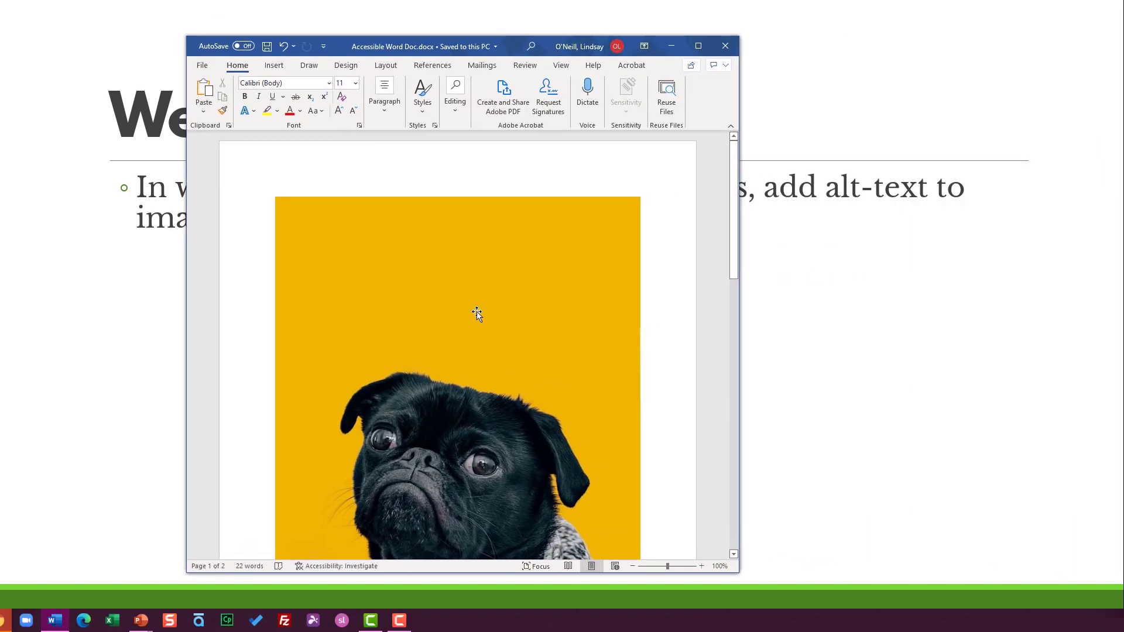
Step: Open the Alt Text pane for the pug picture from its right-click menu
{"action": "scroll", "scroll_direction": "down", "scroll_amount": 3}
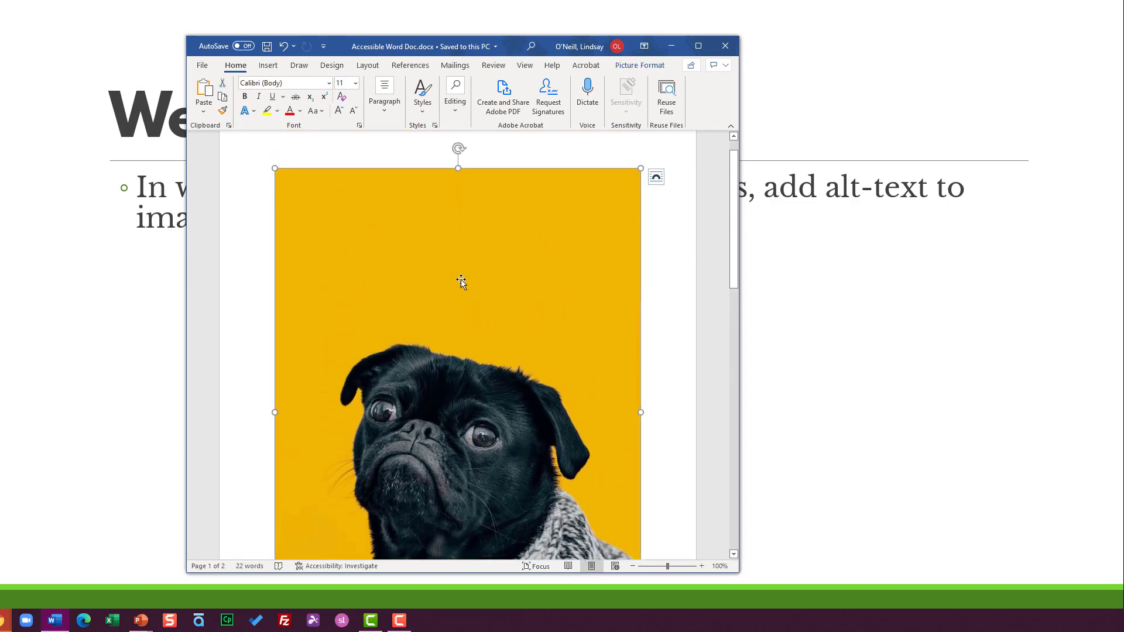
{"action": "right_click", "coordinate": [460, 280]}
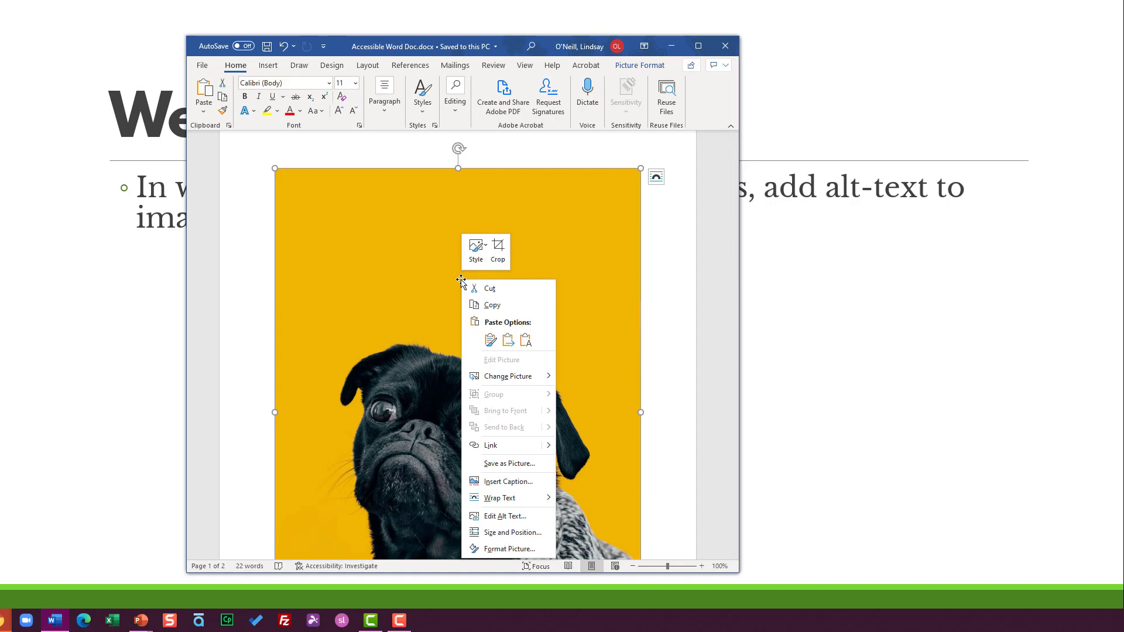
{"action": "mouse_move", "coordinate": [504, 516]}
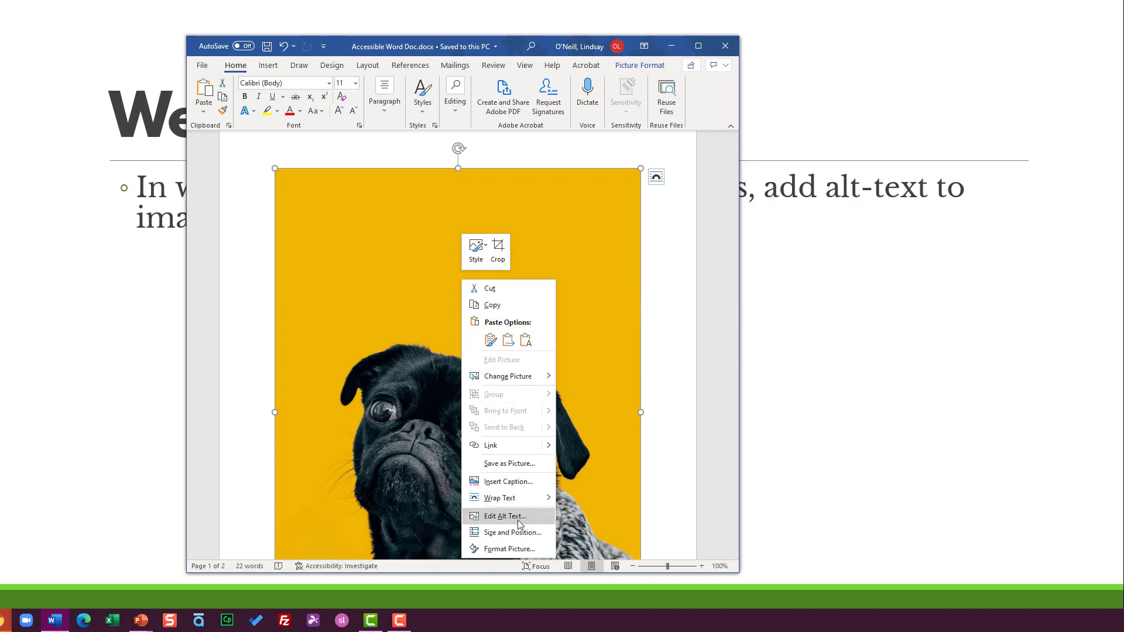
{"action": "left_click", "coordinate": [505, 517]}
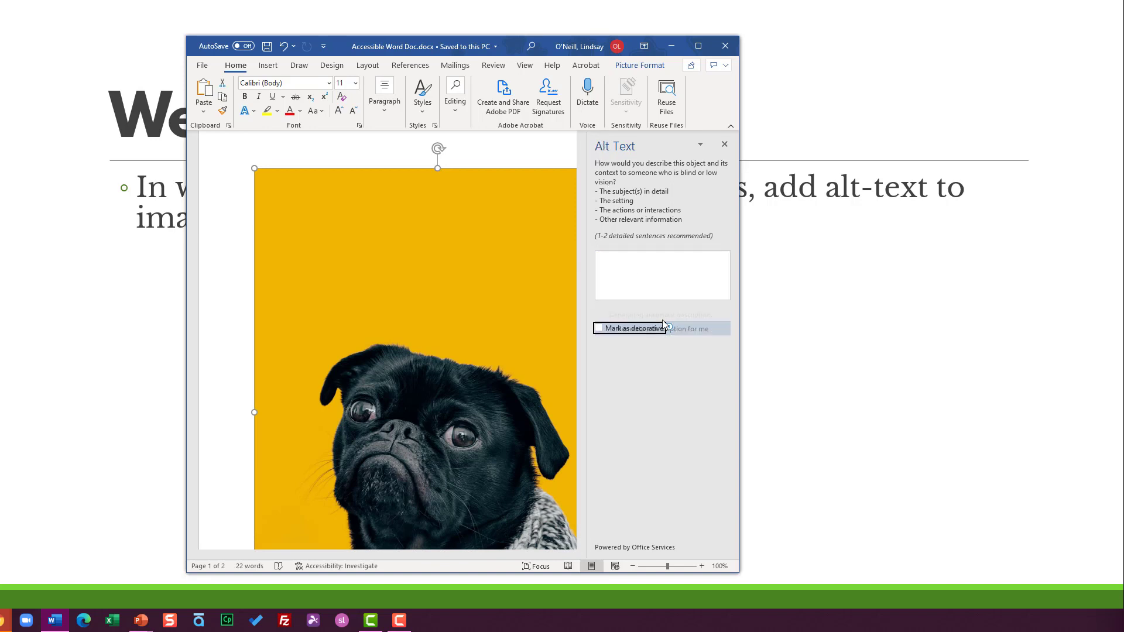
Step: Replace the generated description with 'A sweet black pug in a cozy sweater on a yellow background'
{"action": "left_click", "coordinate": [668, 328]}
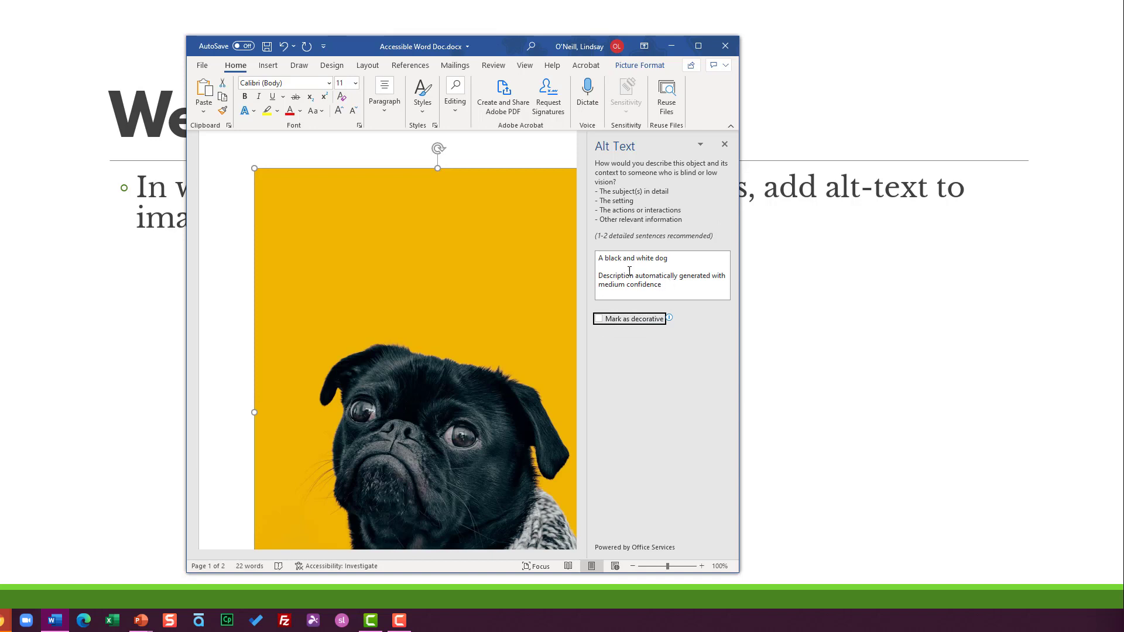
{"action": "double_click", "coordinate": [643, 283]}
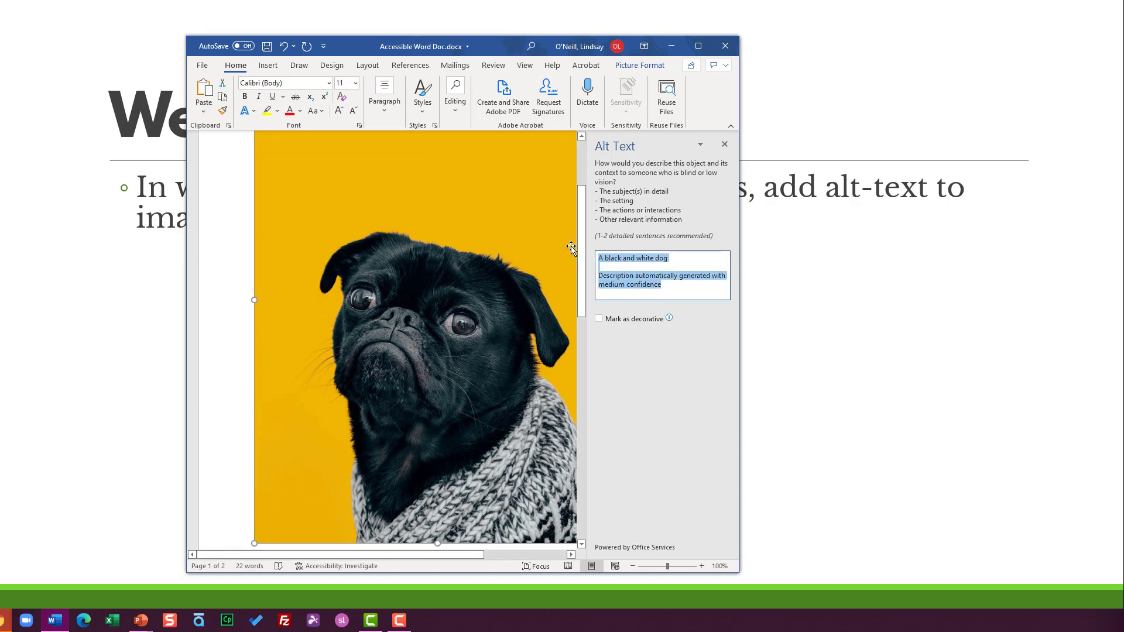
{"action": "type", "text": "A sweet"}
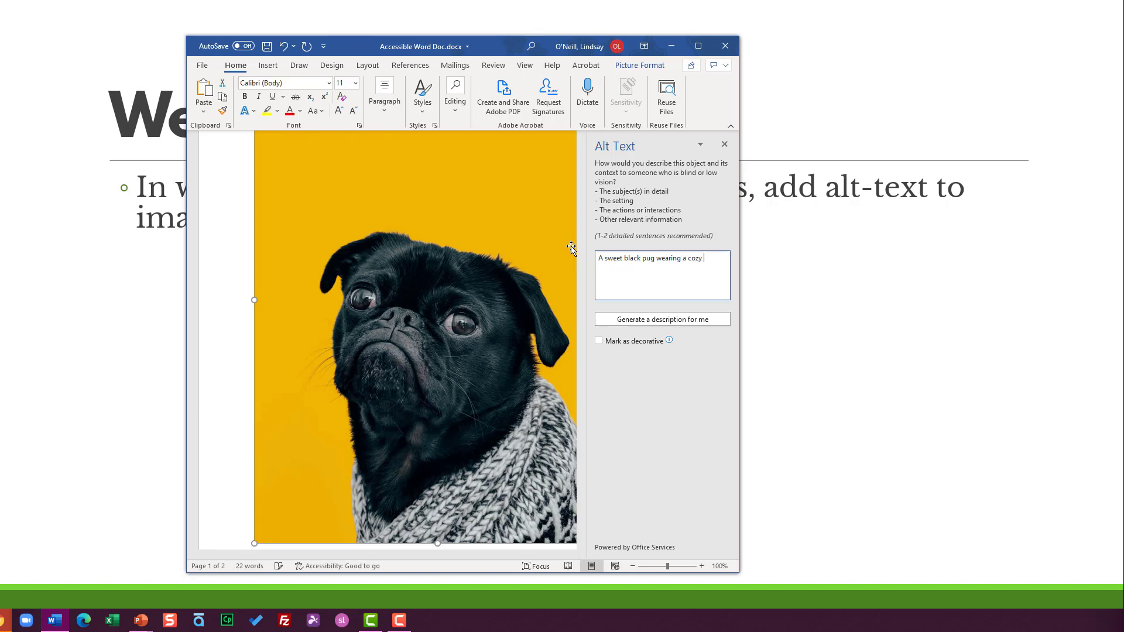
{"action": "type", "text": "sweater on a yu"}
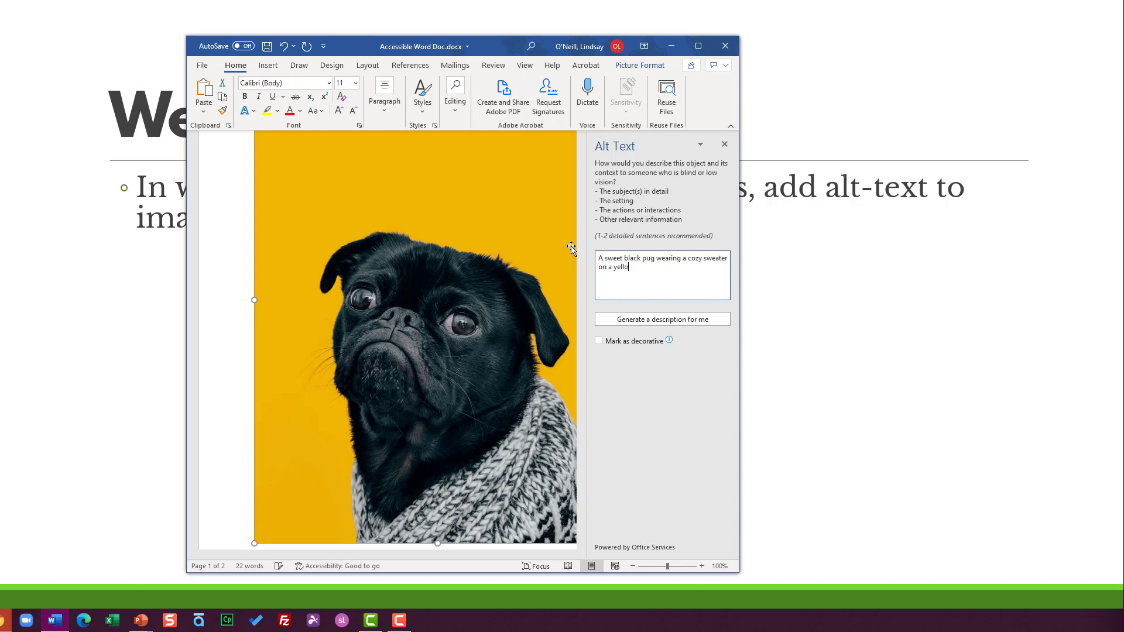
{"action": "type", "text": "w background"}
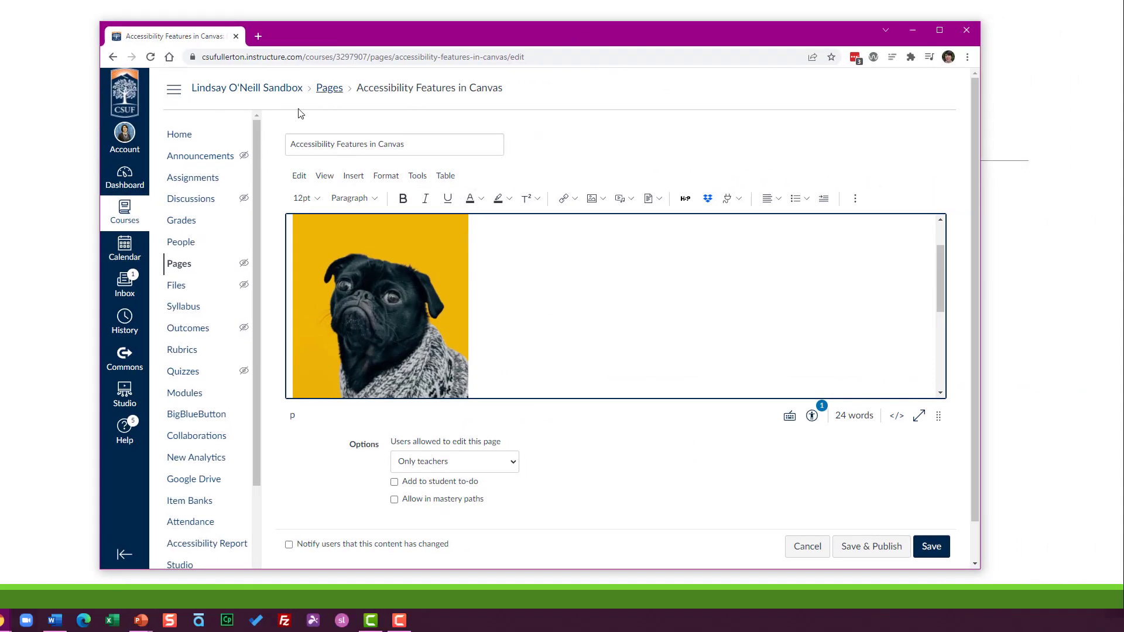
Step: Open Image Options for the pug and select its file-name alt text for replacement
{"action": "left_click", "coordinate": [378, 306]}
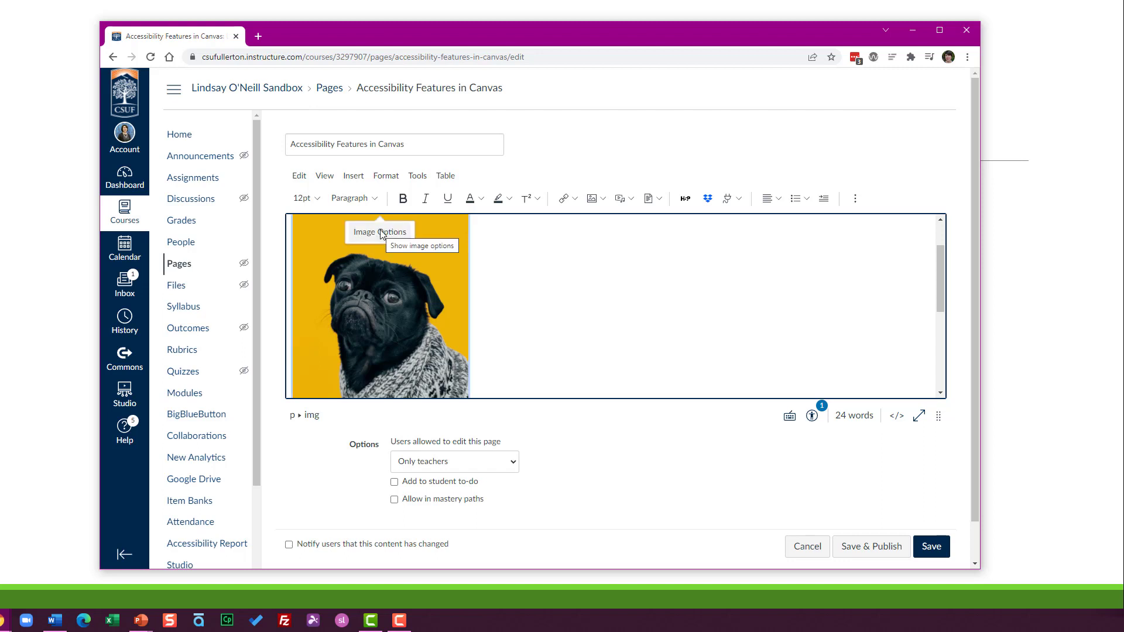
{"action": "left_click", "coordinate": [380, 232]}
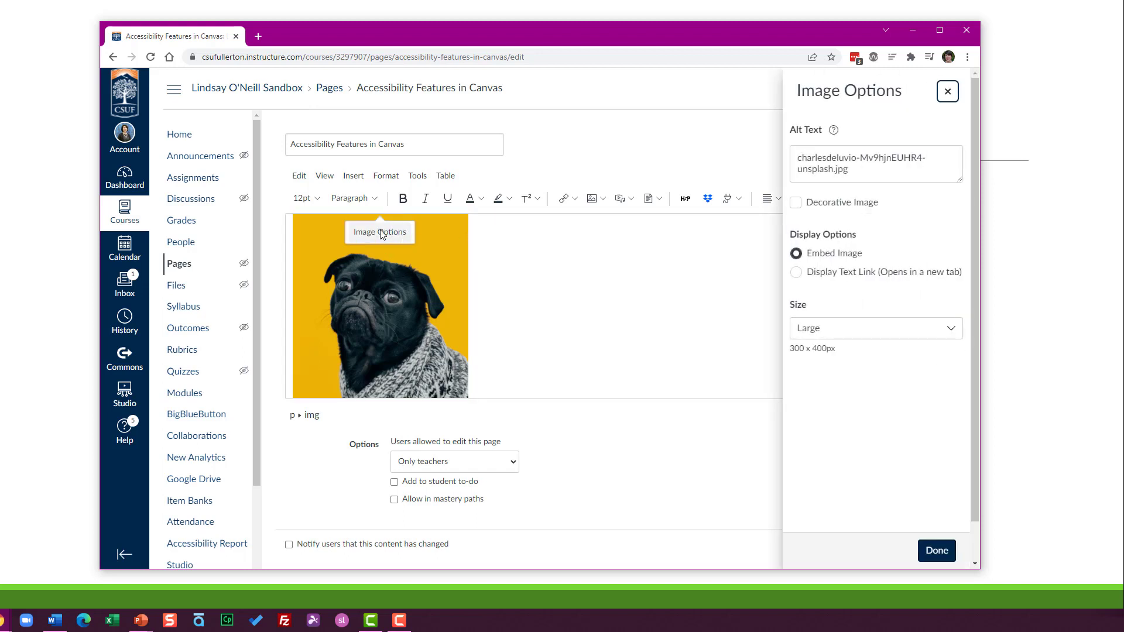
{"action": "triple_click", "coordinate": [875, 164]}
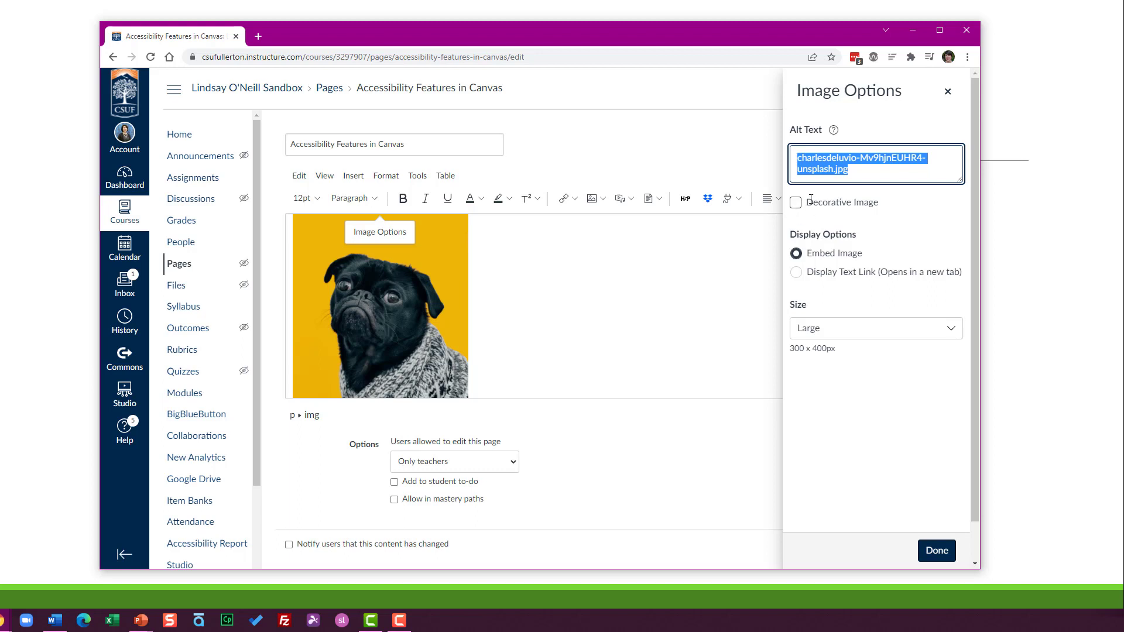
{"action": "left_click", "coordinate": [797, 203]}
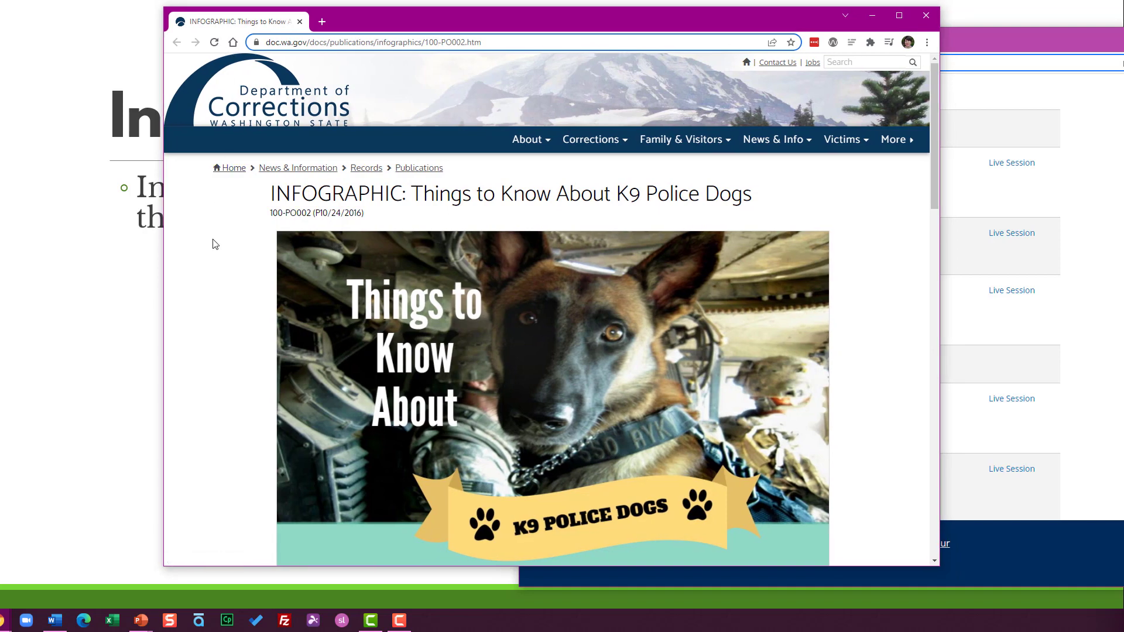
{"action": "mouse_move", "coordinate": [797, 262]}
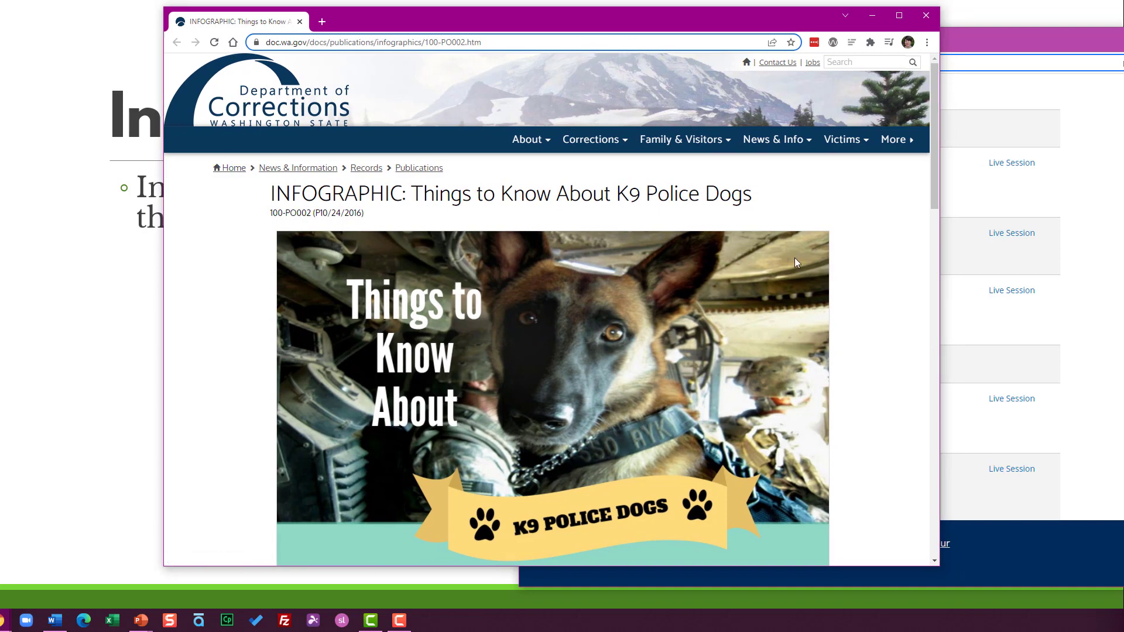
Step: Scroll past the K9 police dogs graphic to the Text Version heading
{"action": "scroll", "scroll_direction": "down", "scroll_amount": 3}
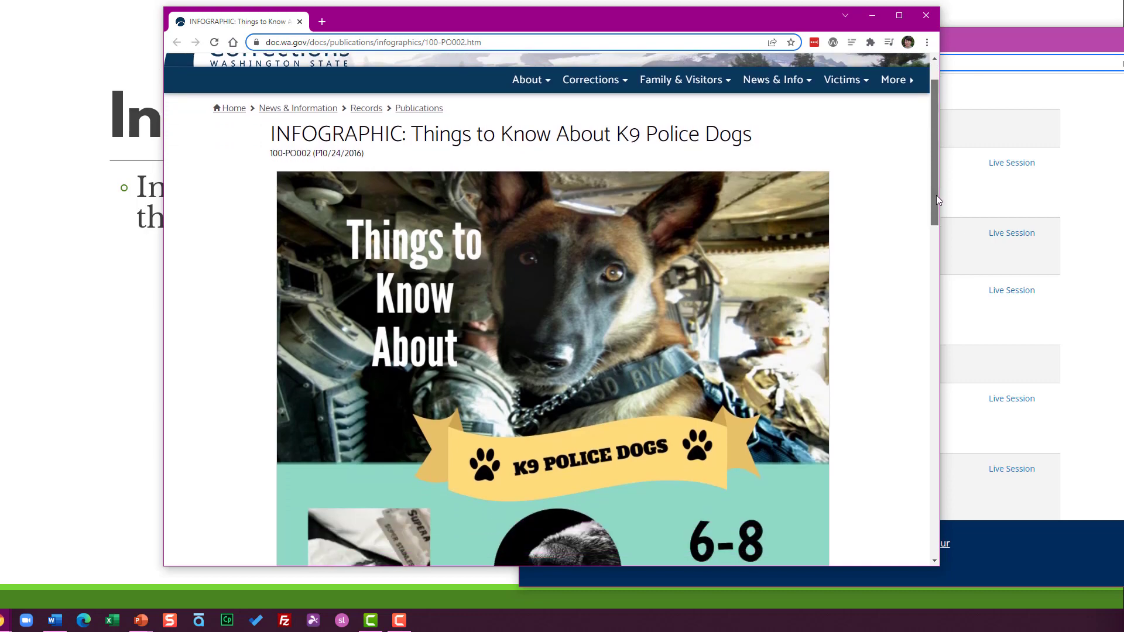
{"action": "scroll", "scroll_direction": "down", "scroll_amount": 3}
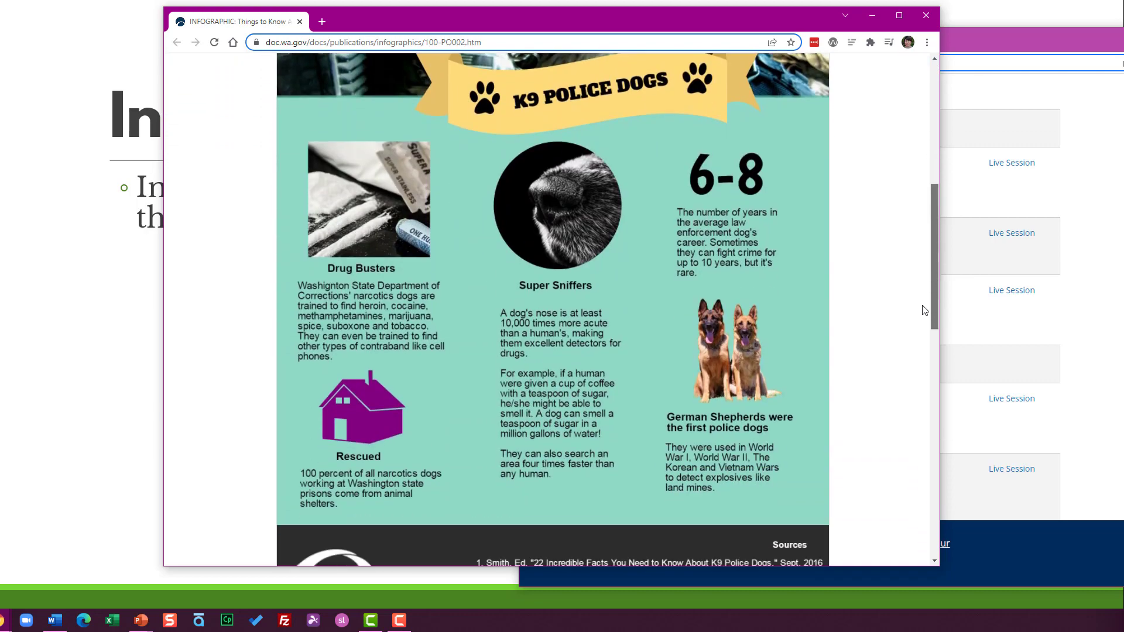
{"action": "scroll", "scroll_direction": "down", "scroll_amount": 3}
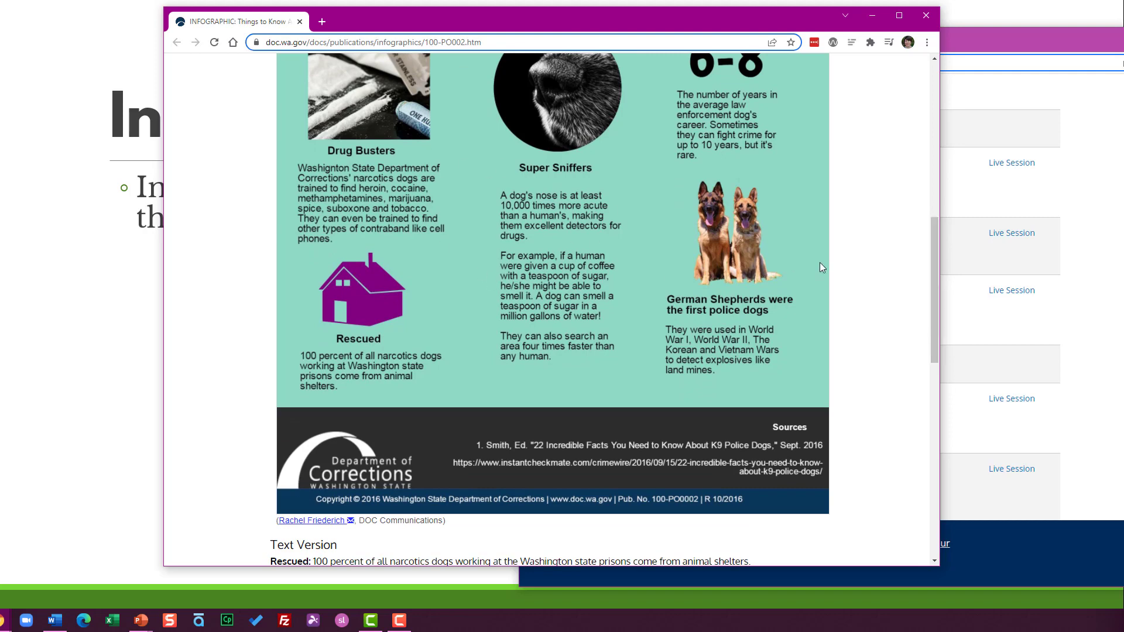
{"action": "scroll", "scroll_direction": "down", "scroll_amount": 3}
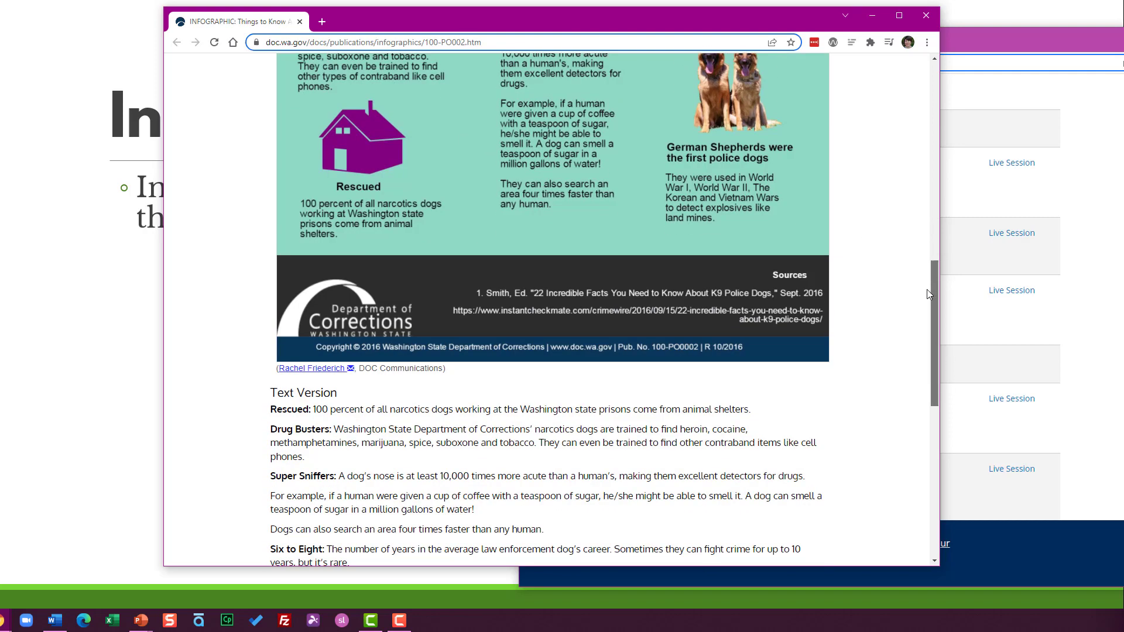
Step: Scroll through the Text Version to its Sources, then back up to the infographic
{"action": "scroll", "scroll_direction": "down", "scroll_amount": 3}
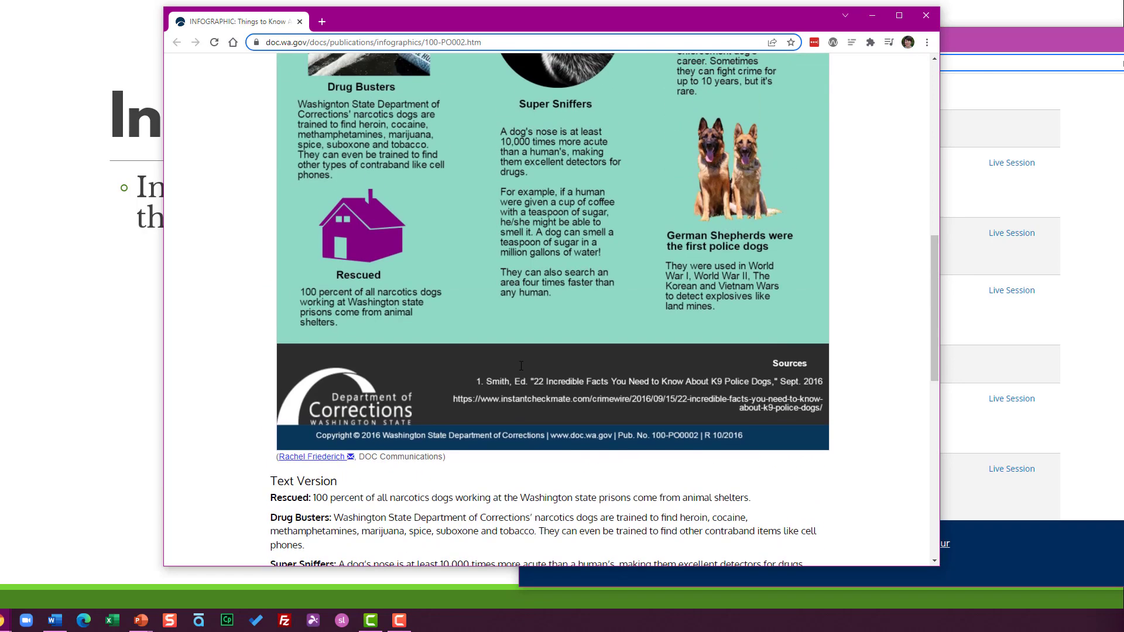
{"action": "scroll", "scroll_direction": "down", "scroll_amount": 3}
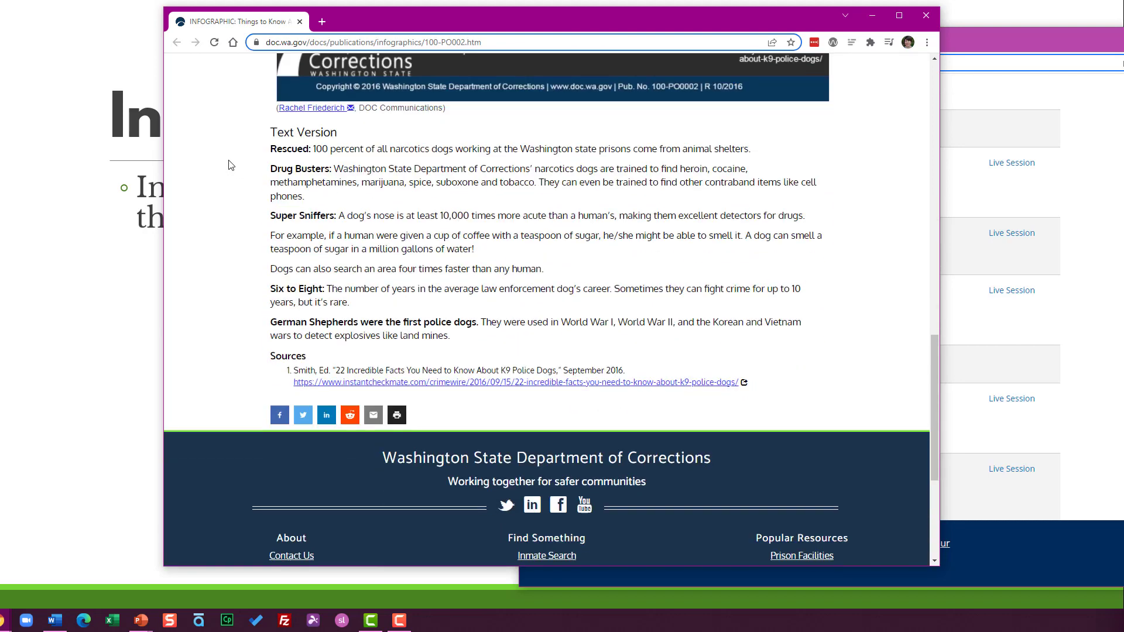
{"action": "mouse_move", "coordinate": [516, 337]}
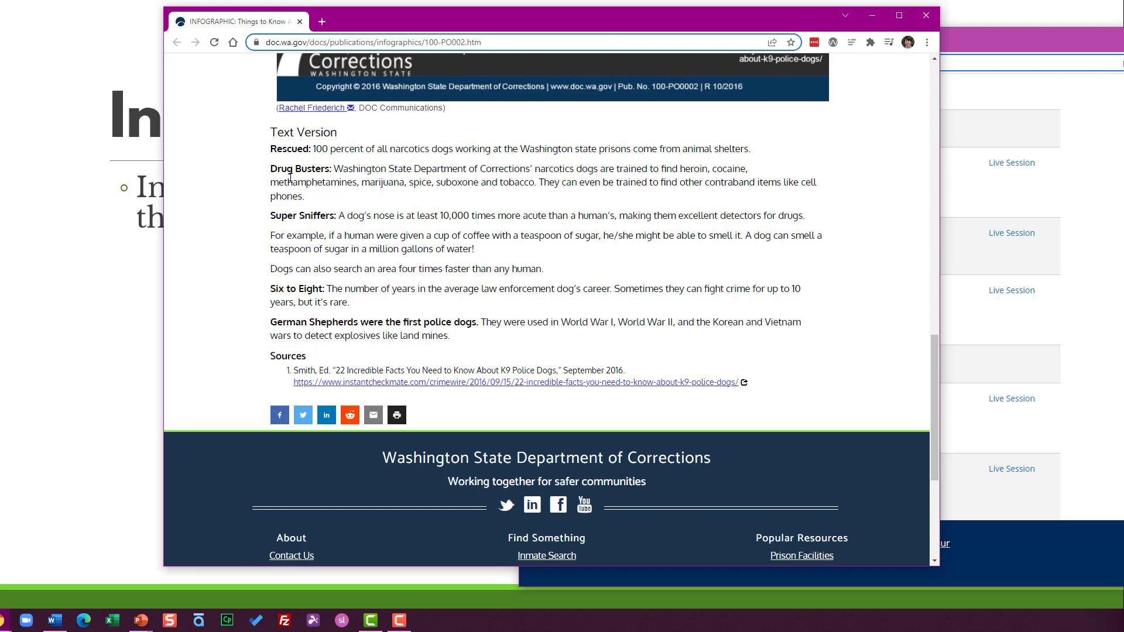
{"action": "mouse_move", "coordinate": [543, 317]}
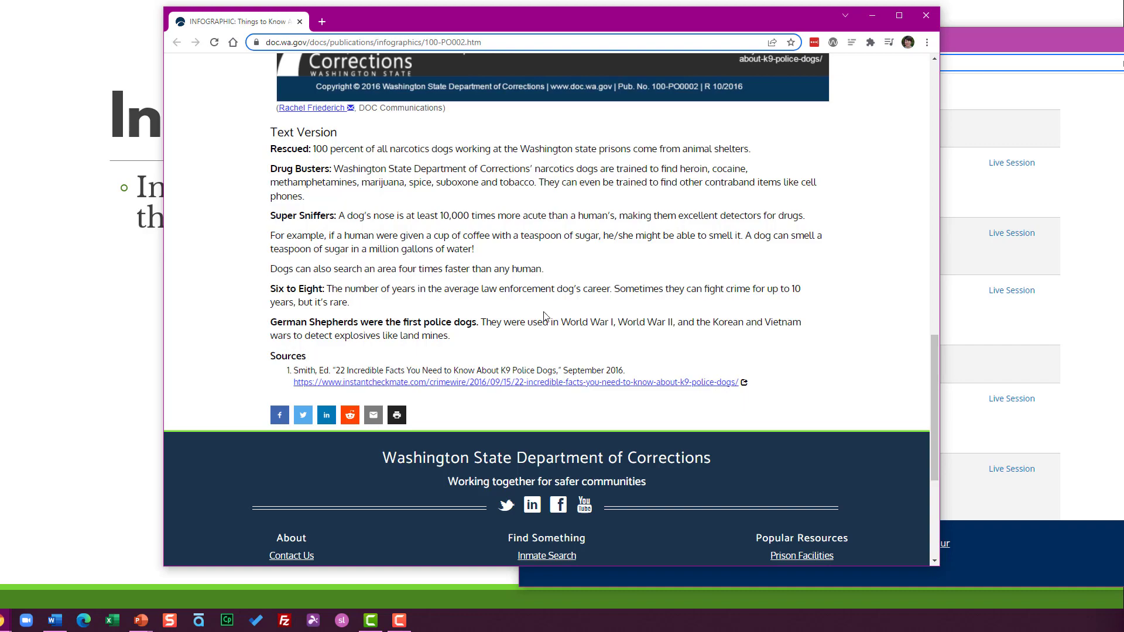
{"action": "scroll", "scroll_direction": "up", "scroll_amount": 3}
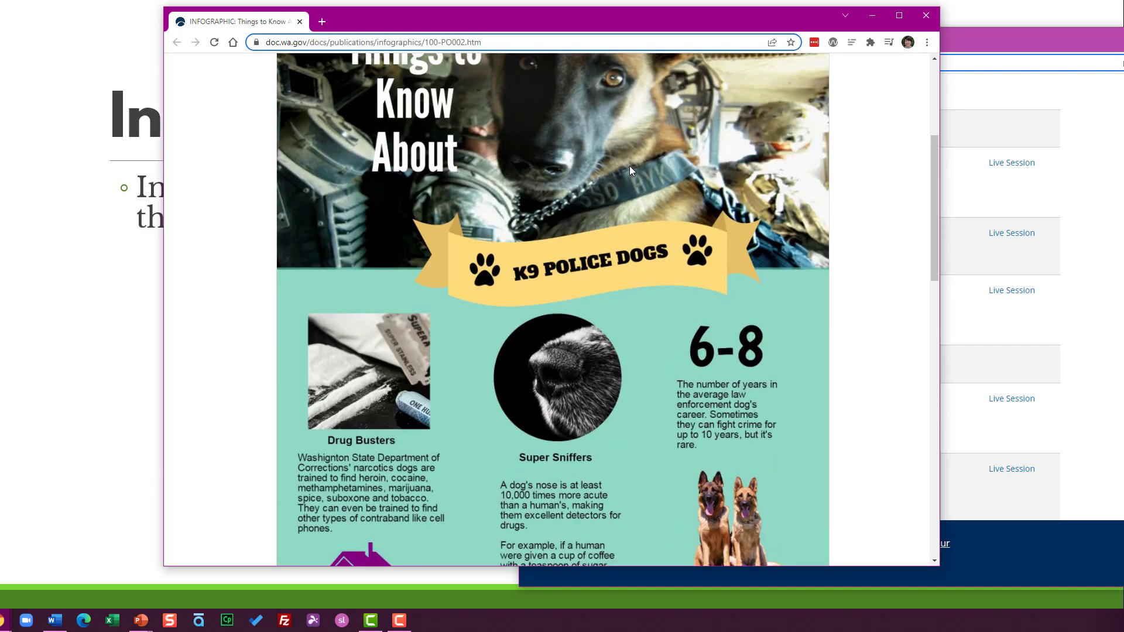